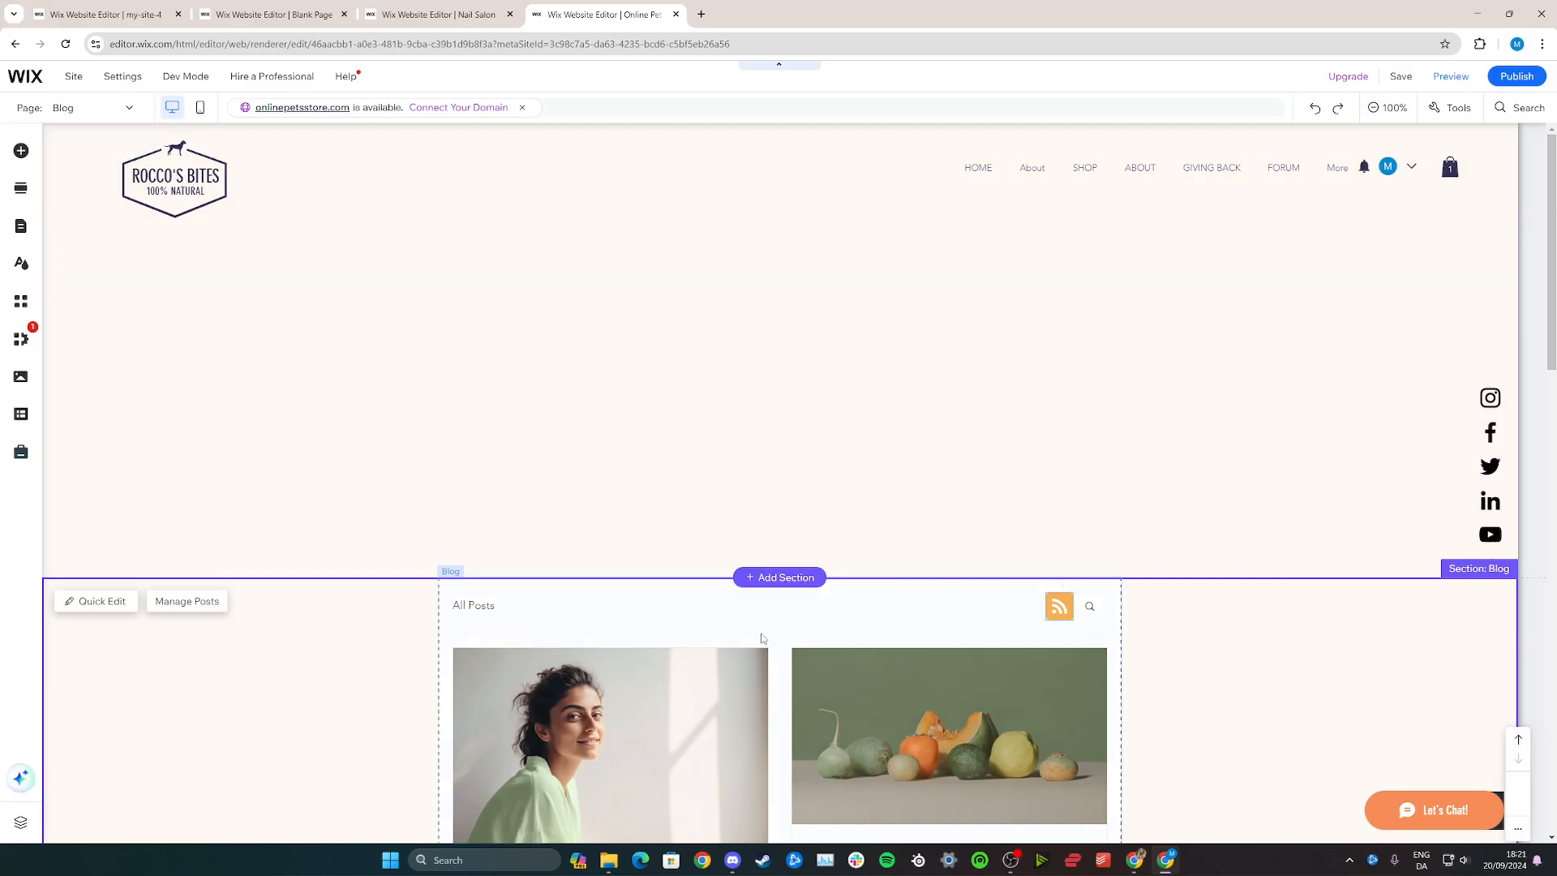
# Insert a blank section above the Blog section via '+ Add Section'.
pyautogui.click(779, 577)
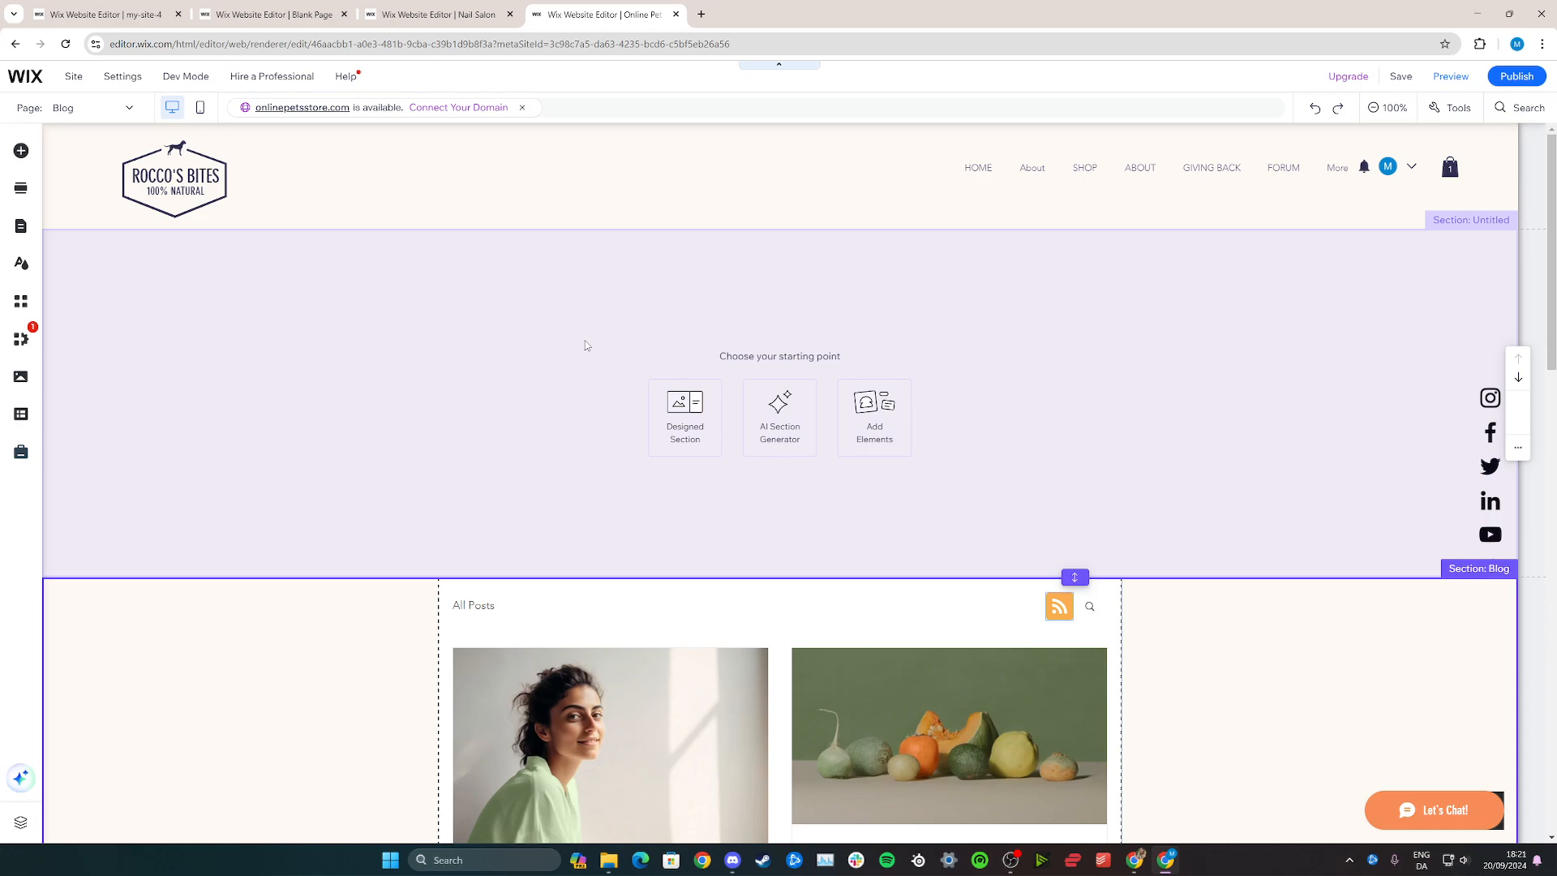
pyautogui.moveTo(554, 350)
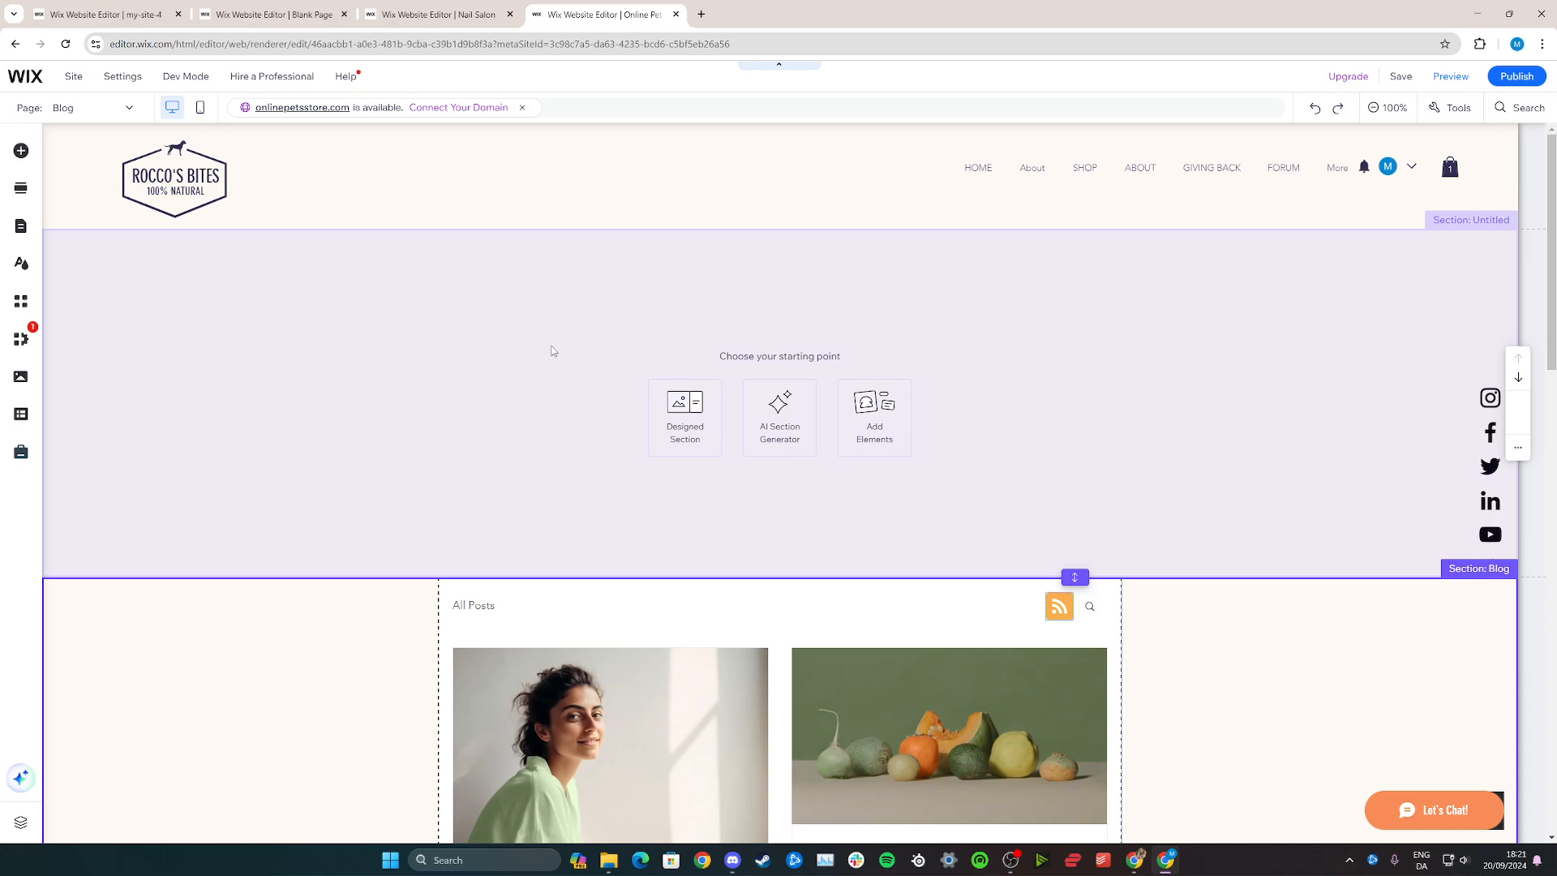
pyautogui.moveTo(778, 578)
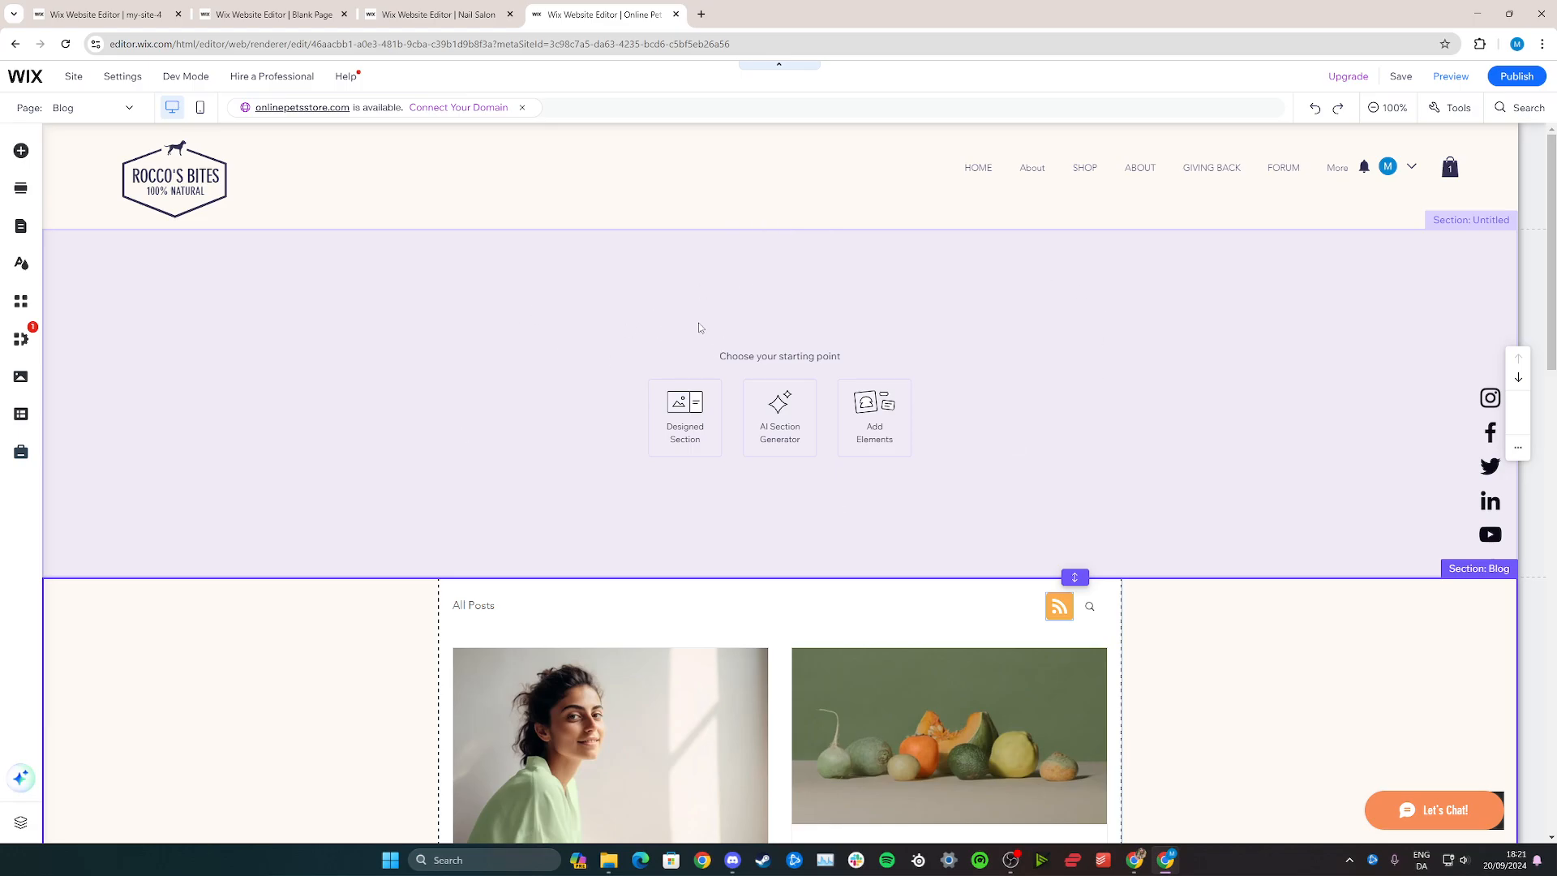
pyautogui.click(684, 417)
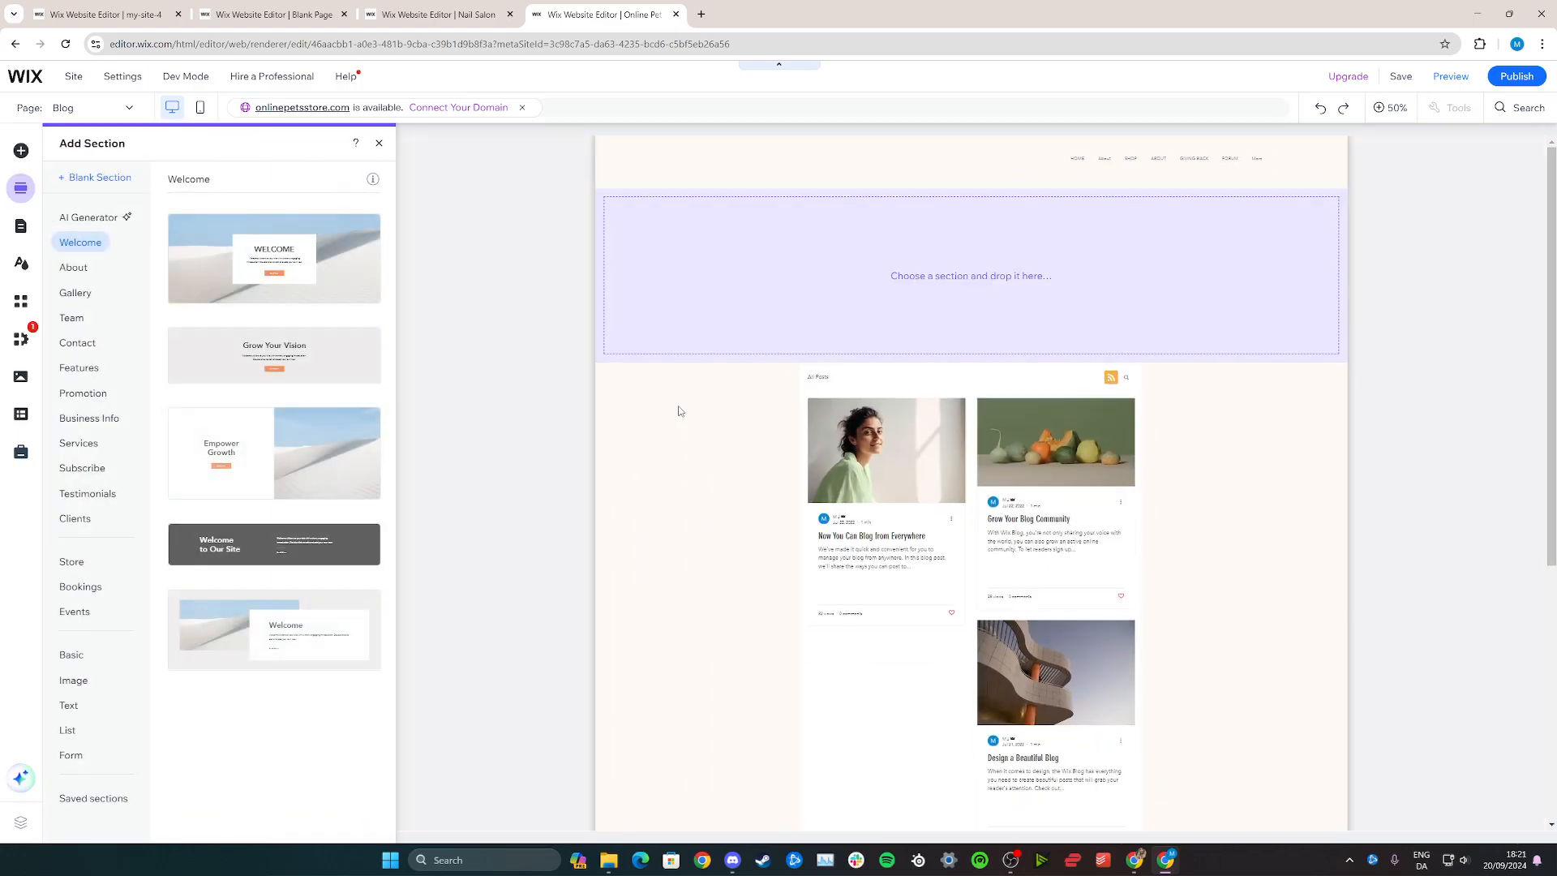
pyautogui.moveTo(308, 463)
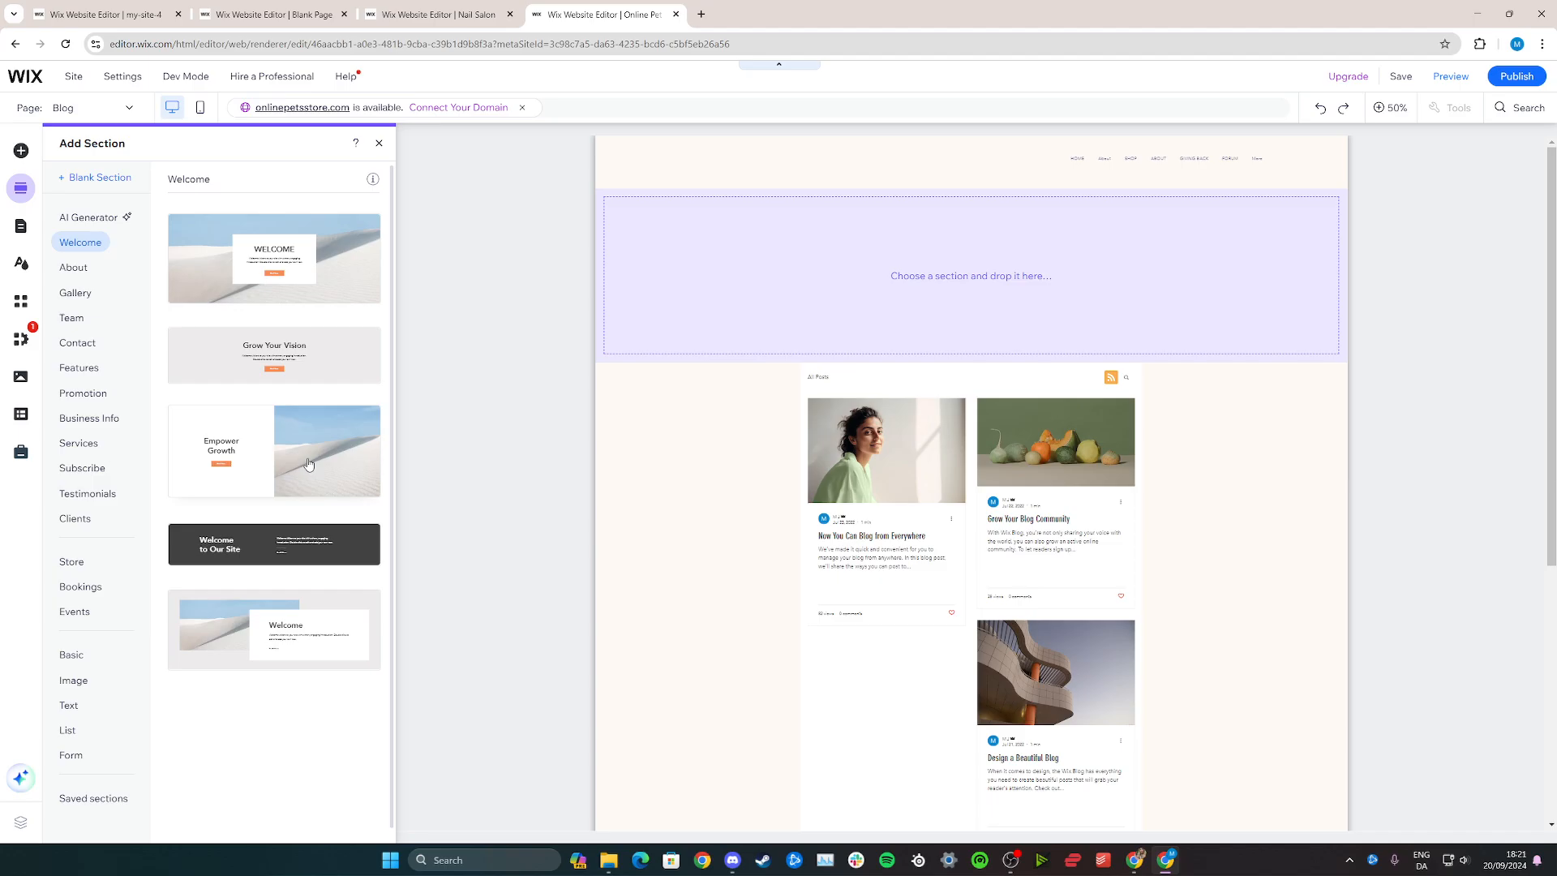
pyautogui.click(309, 463)
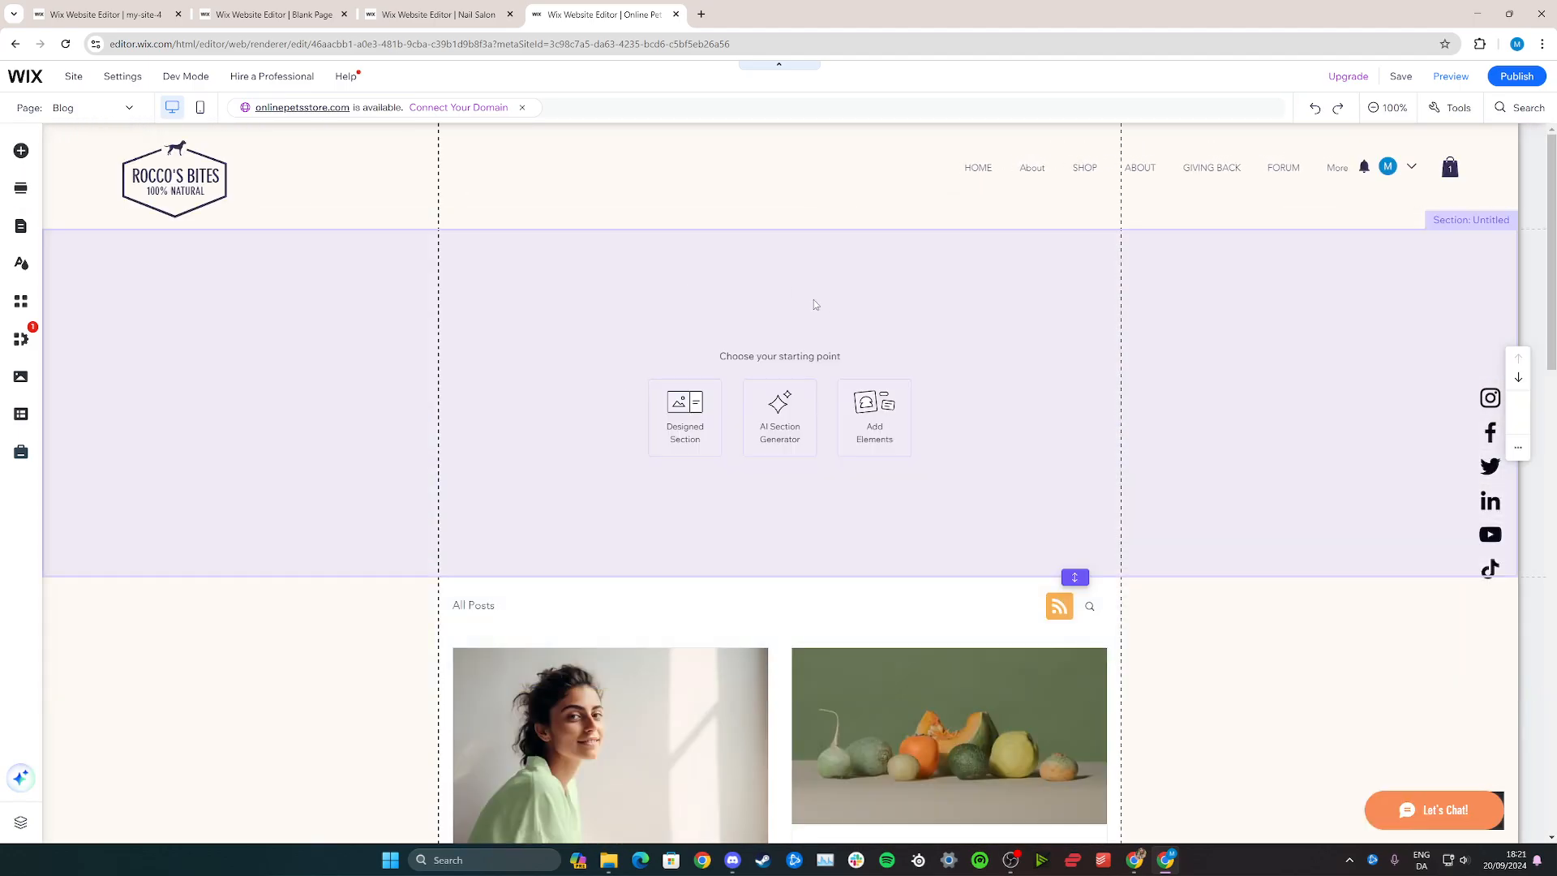
pyautogui.click(679, 342)
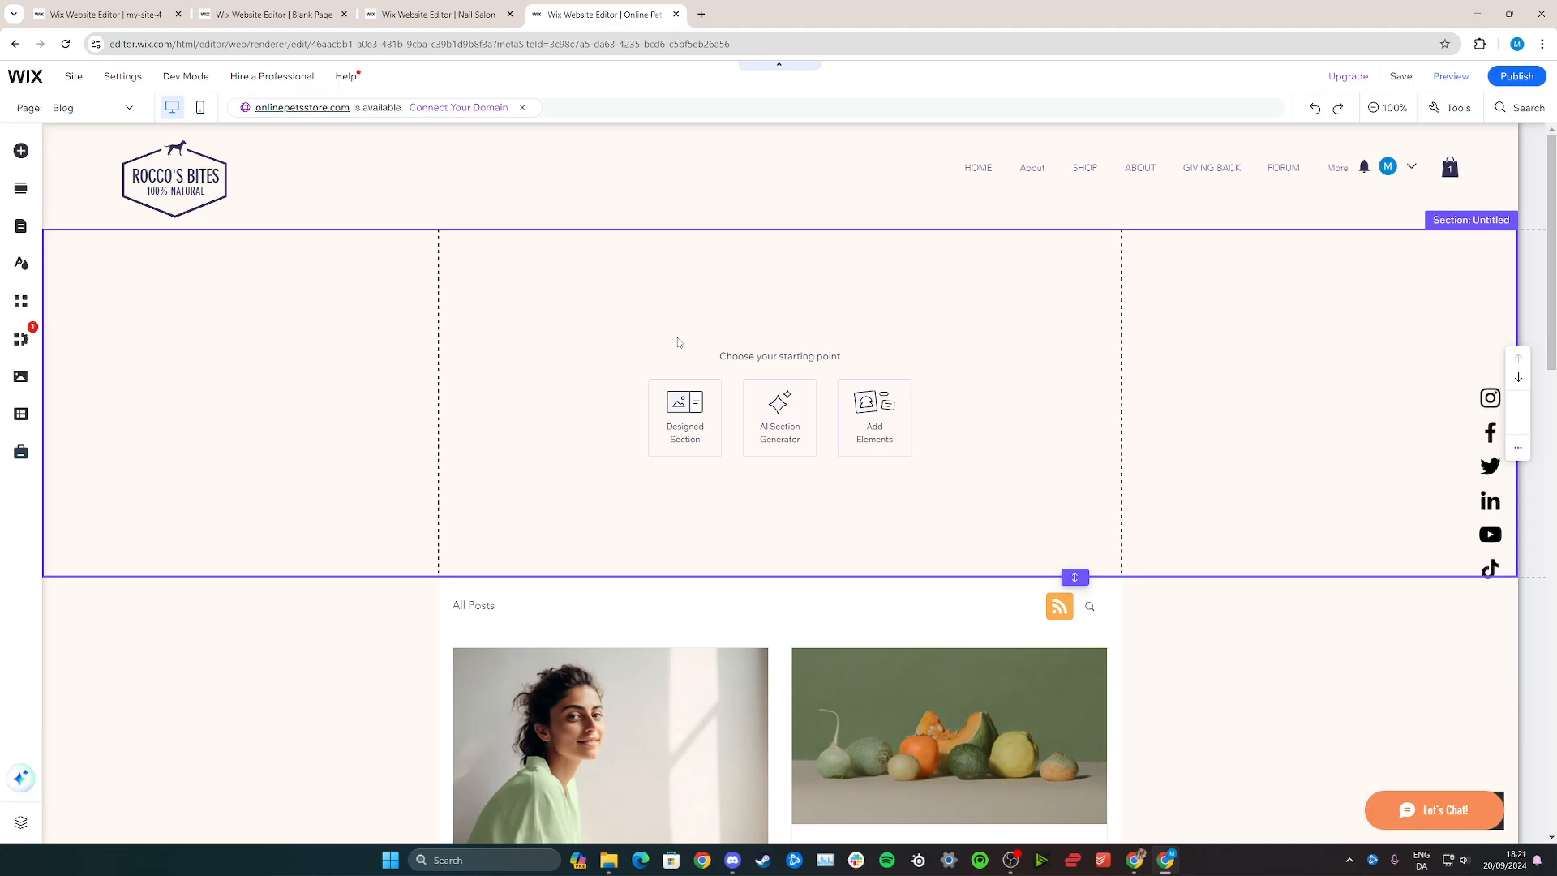
pyautogui.moveTo(20, 152)
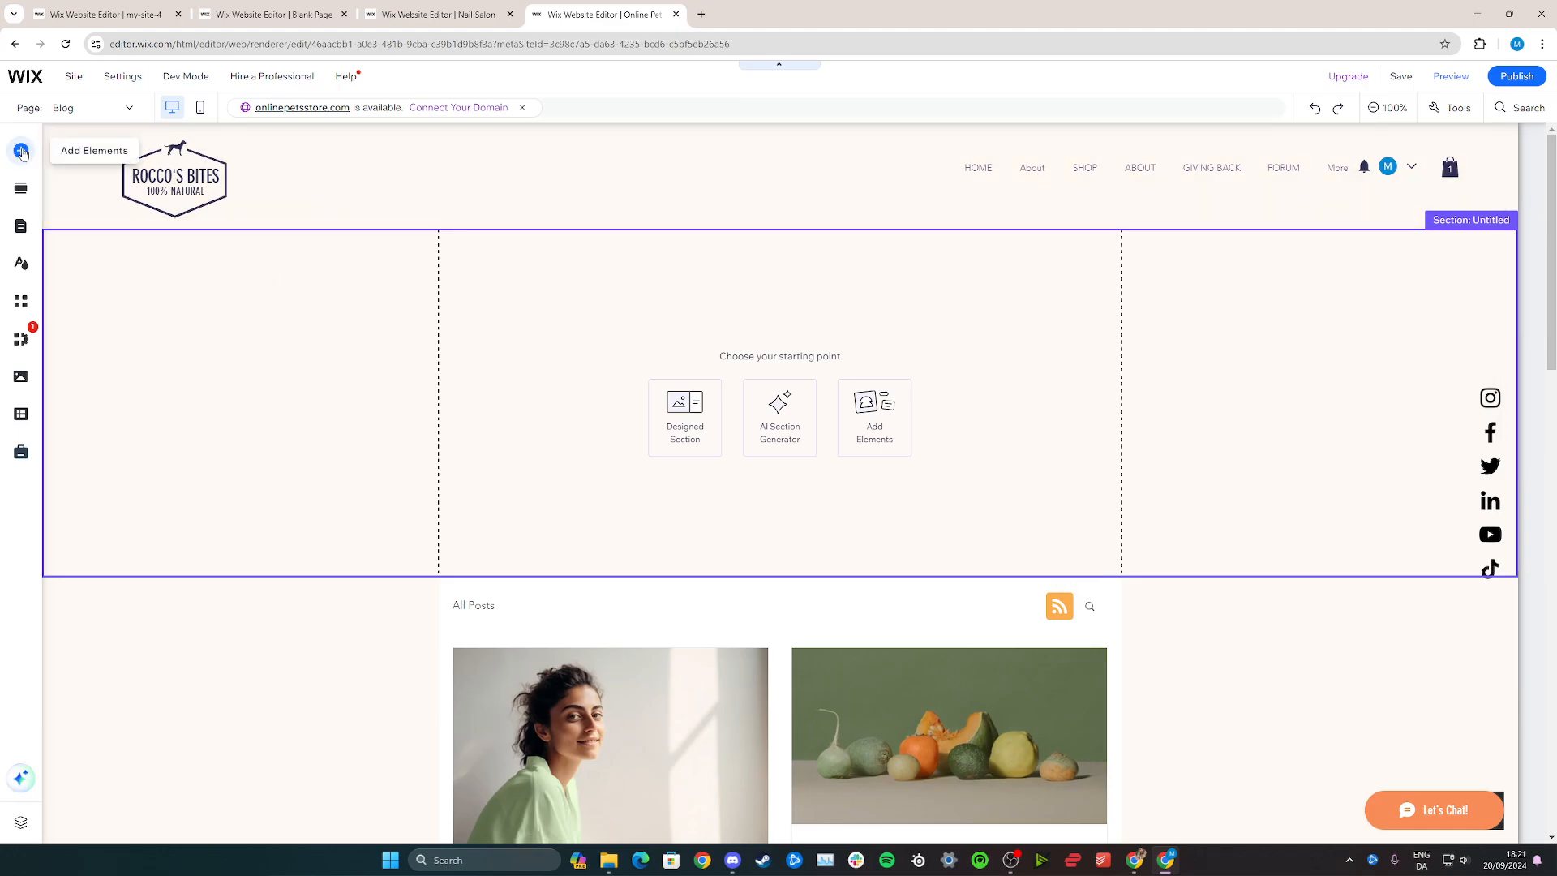
# Add the 'Invest Smartly' strip with the buildings background to the new section.
pyautogui.click(21, 151)
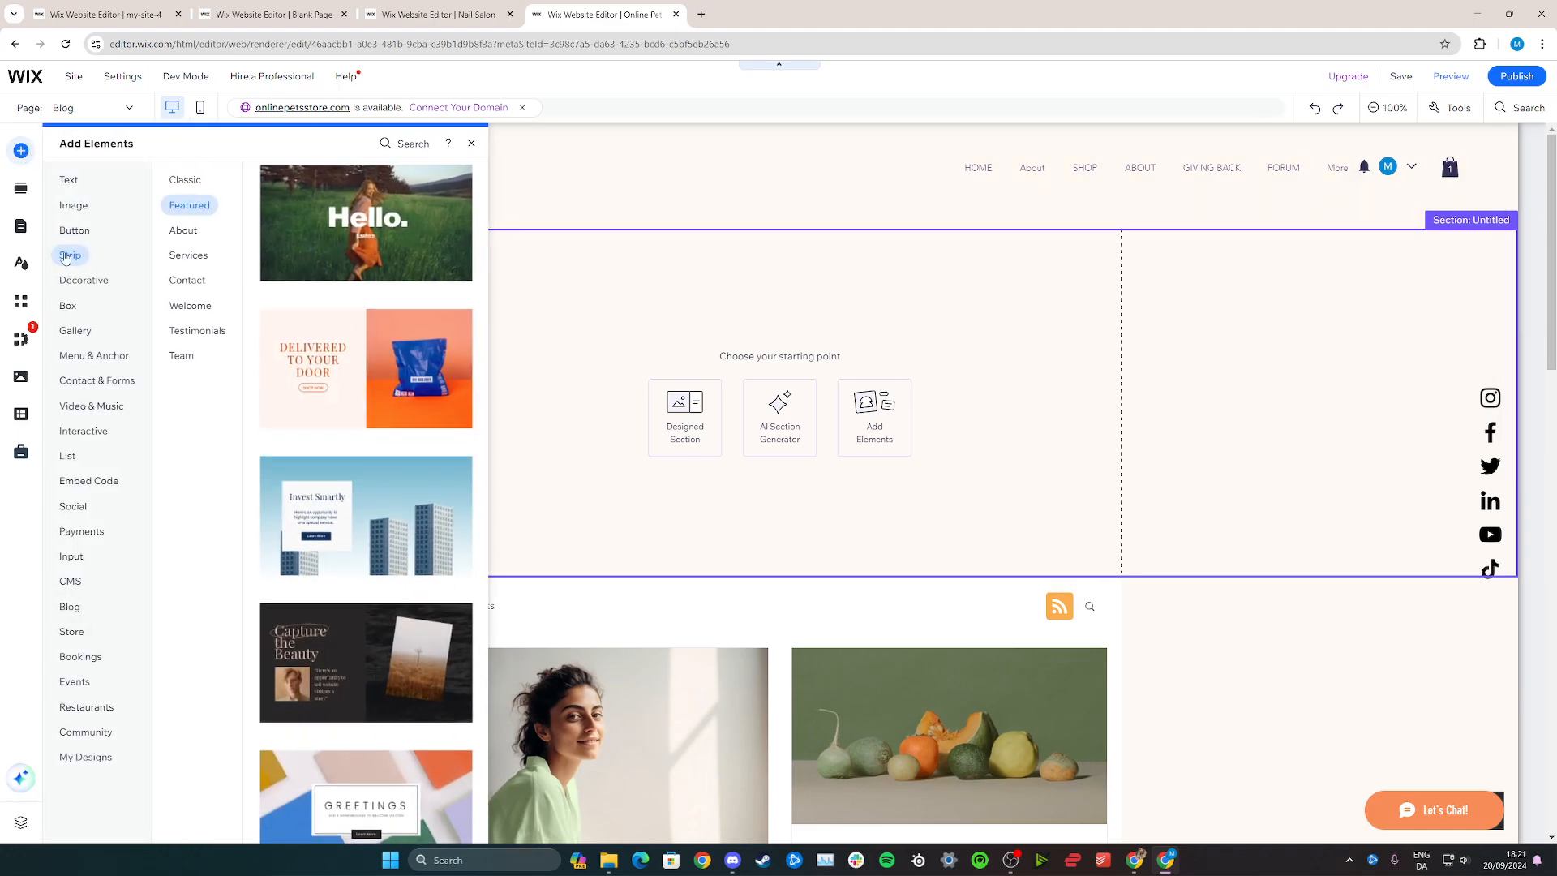
pyautogui.scroll(-3)
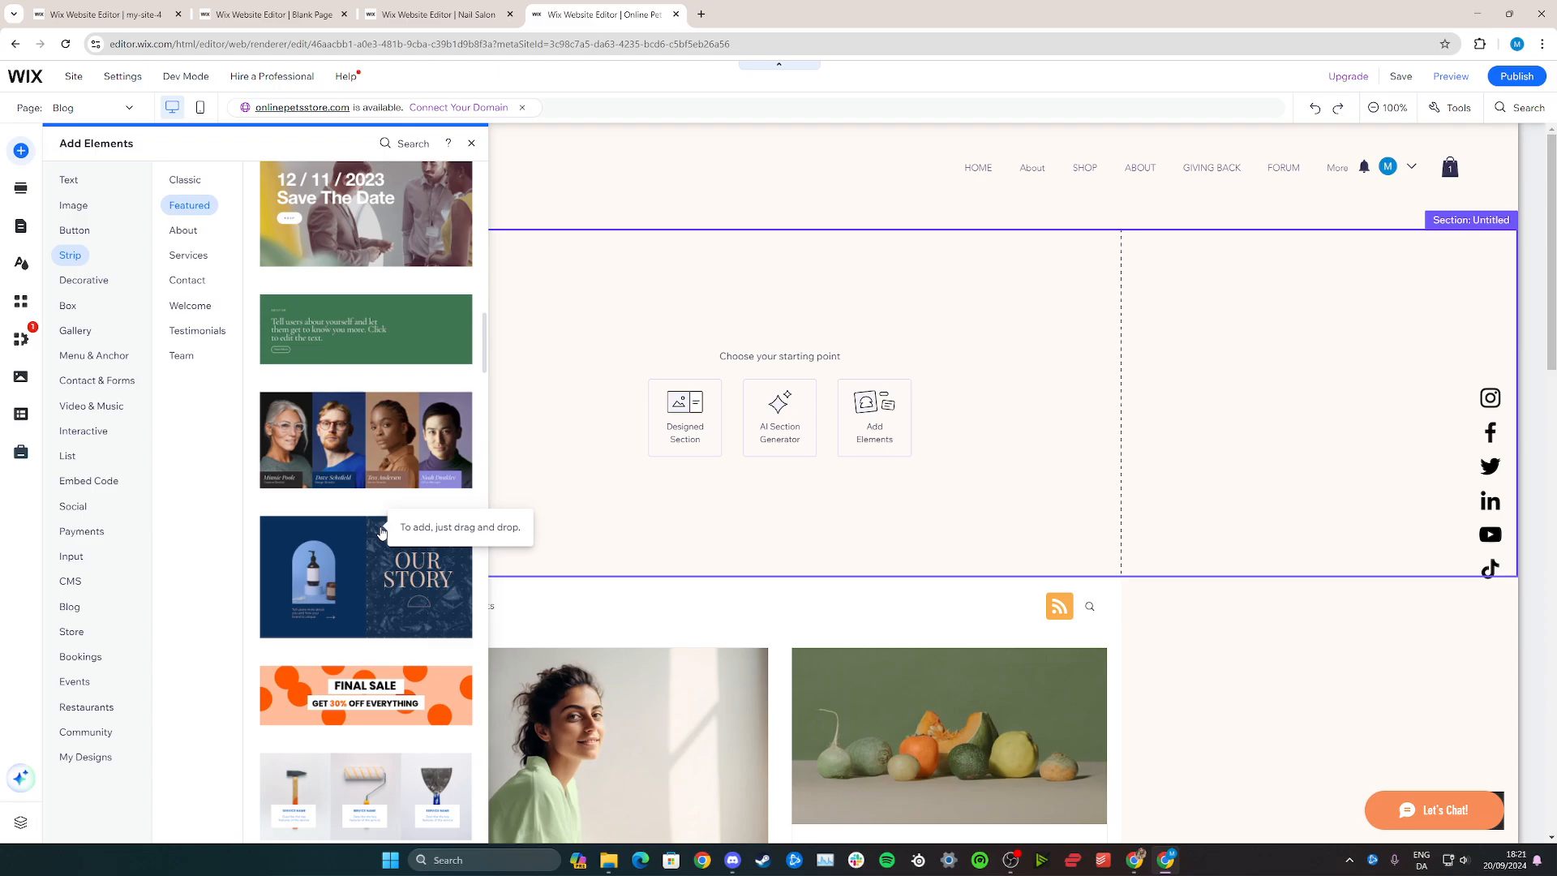
pyautogui.scroll(-3)
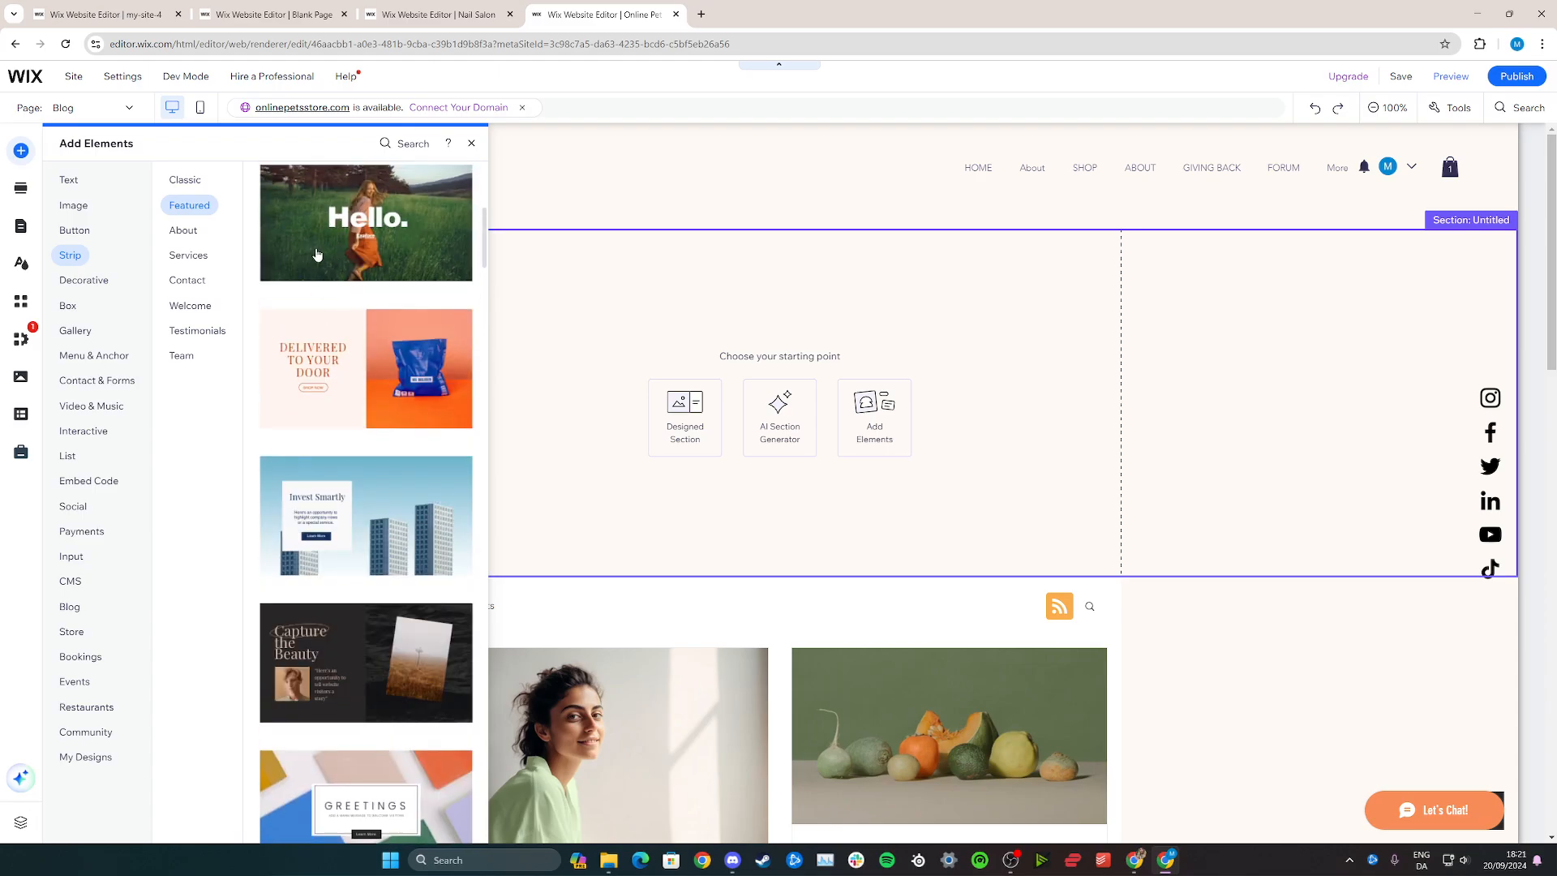
pyautogui.click(185, 179)
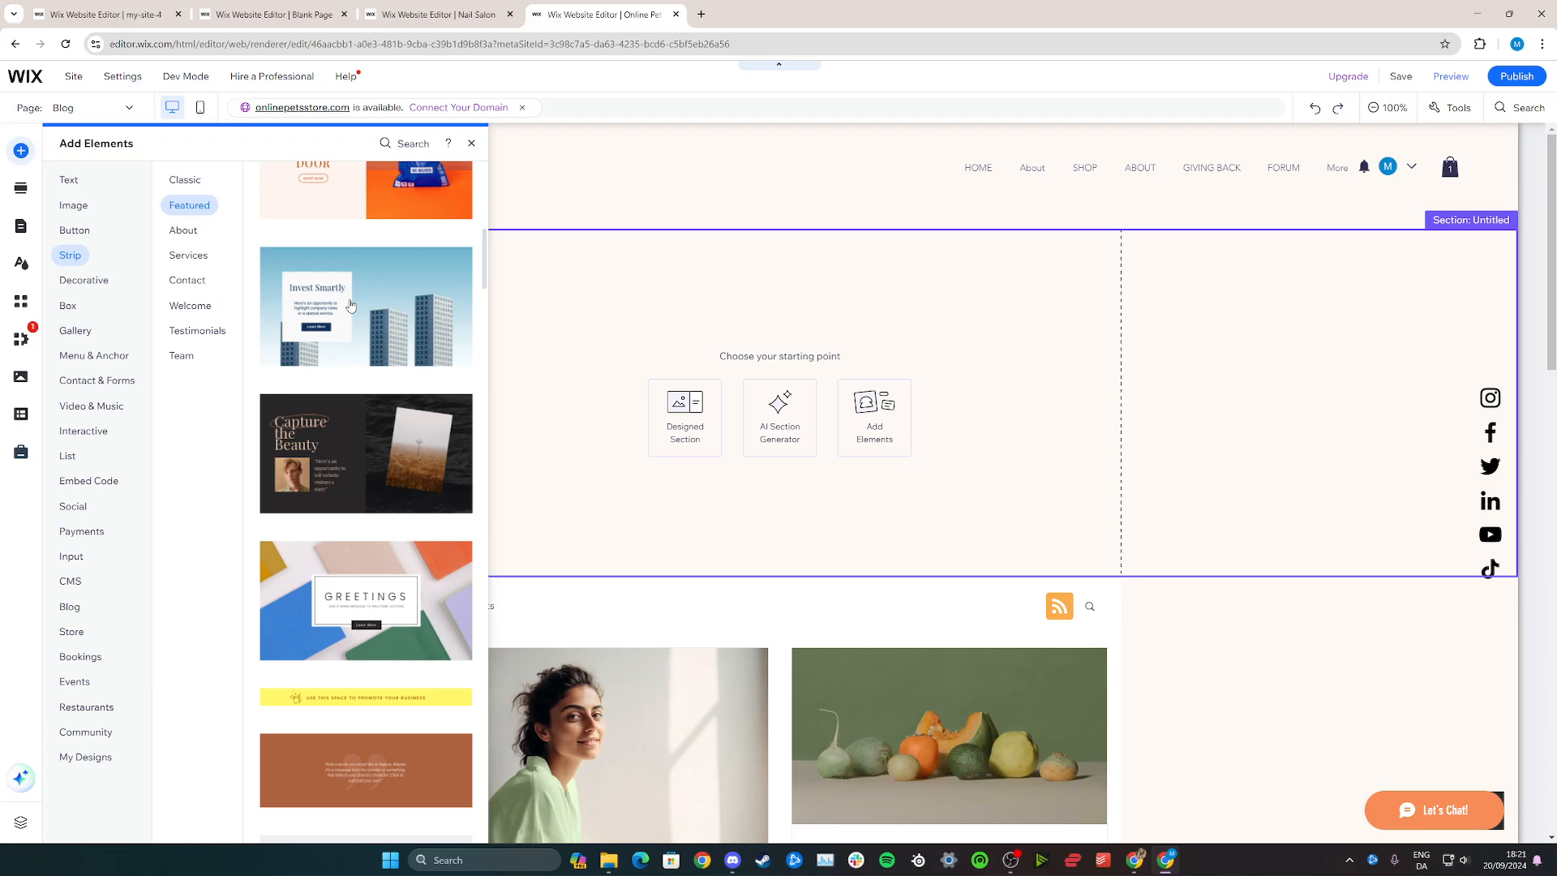
pyautogui.click(184, 179)
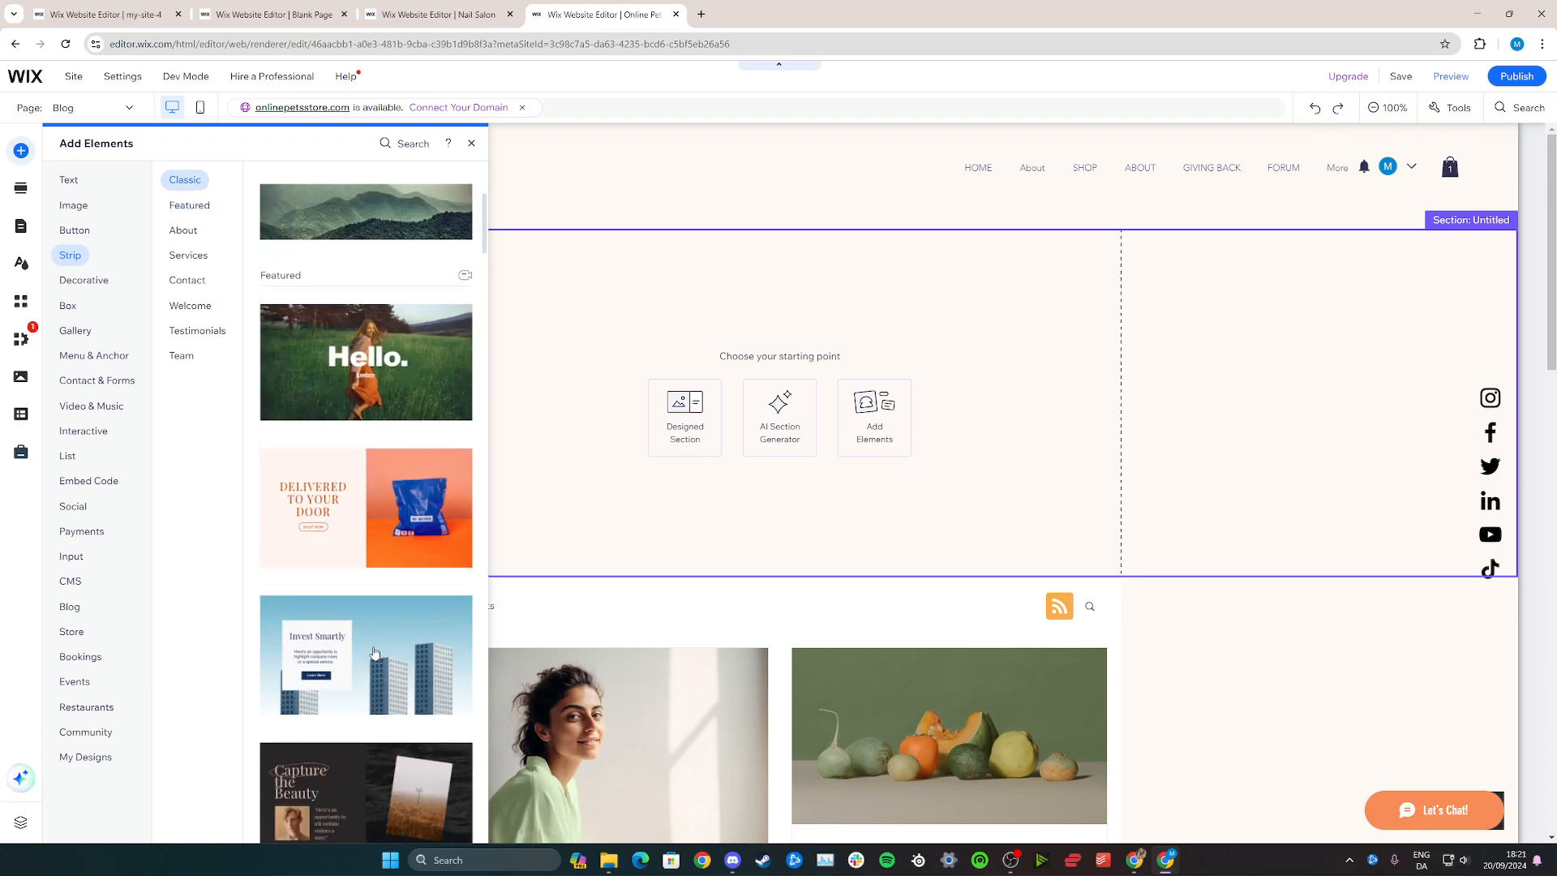
pyautogui.click(365, 654)
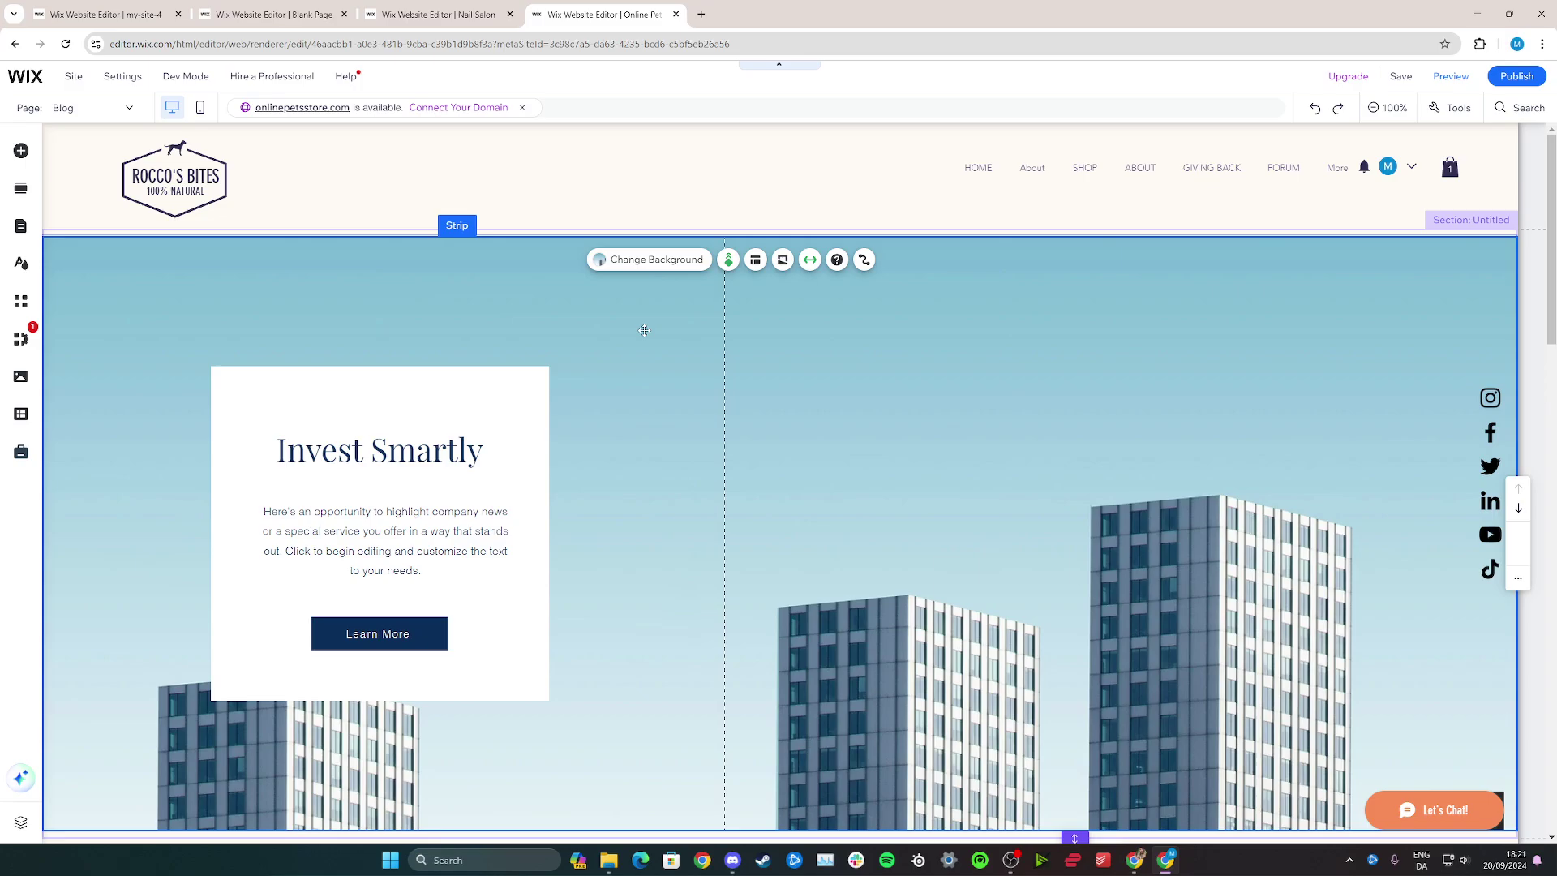
pyautogui.moveTo(755, 259)
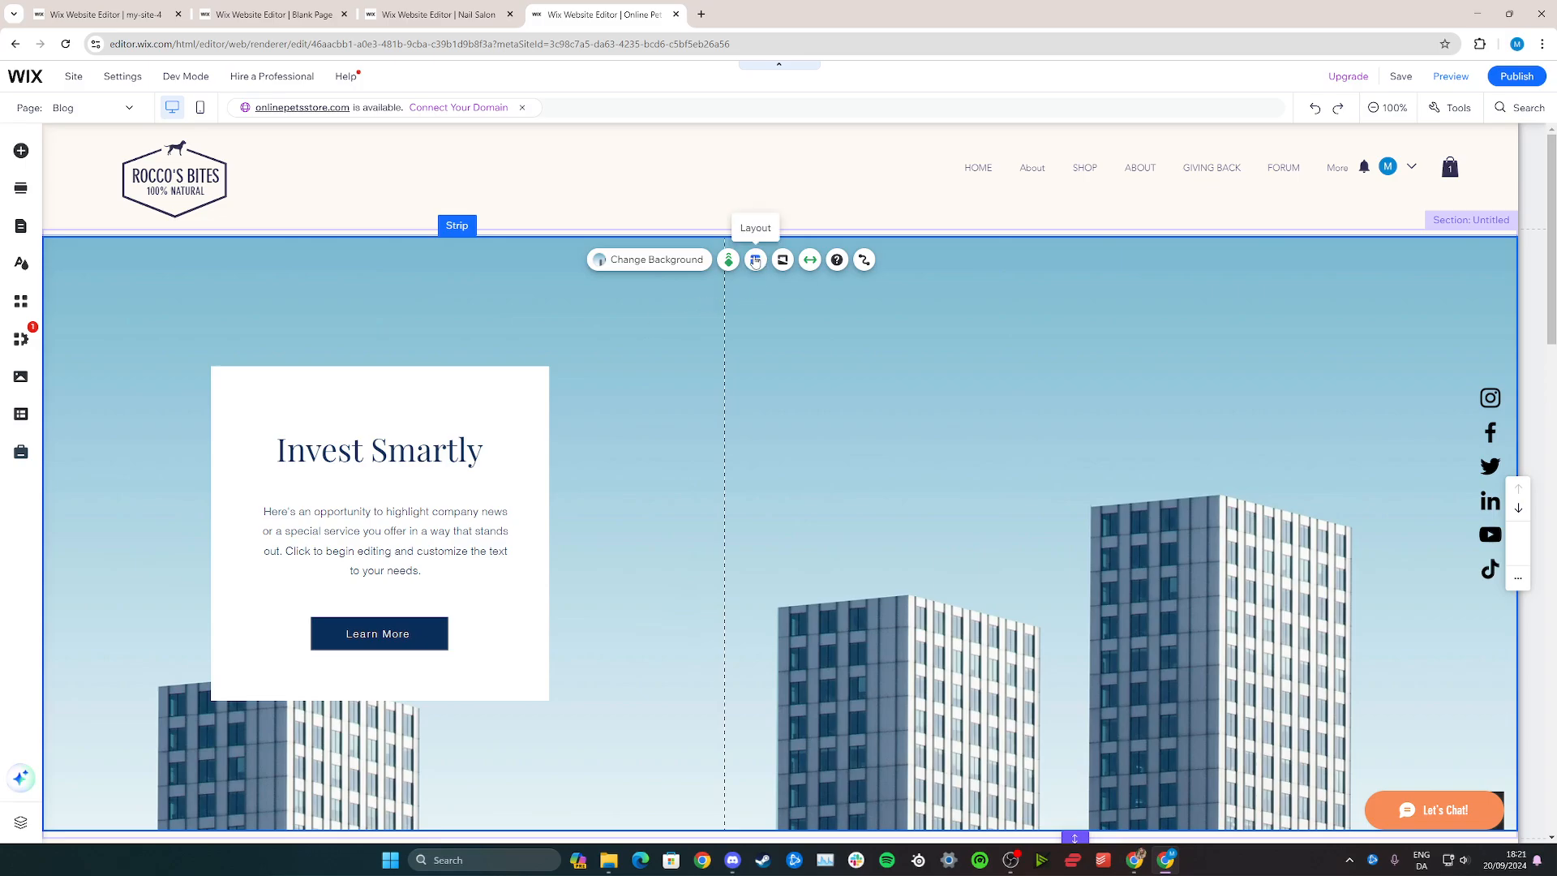
# Add columns to the Invest Smartly strip from the Strip Layout / Manage Columns panel.
pyautogui.click(754, 260)
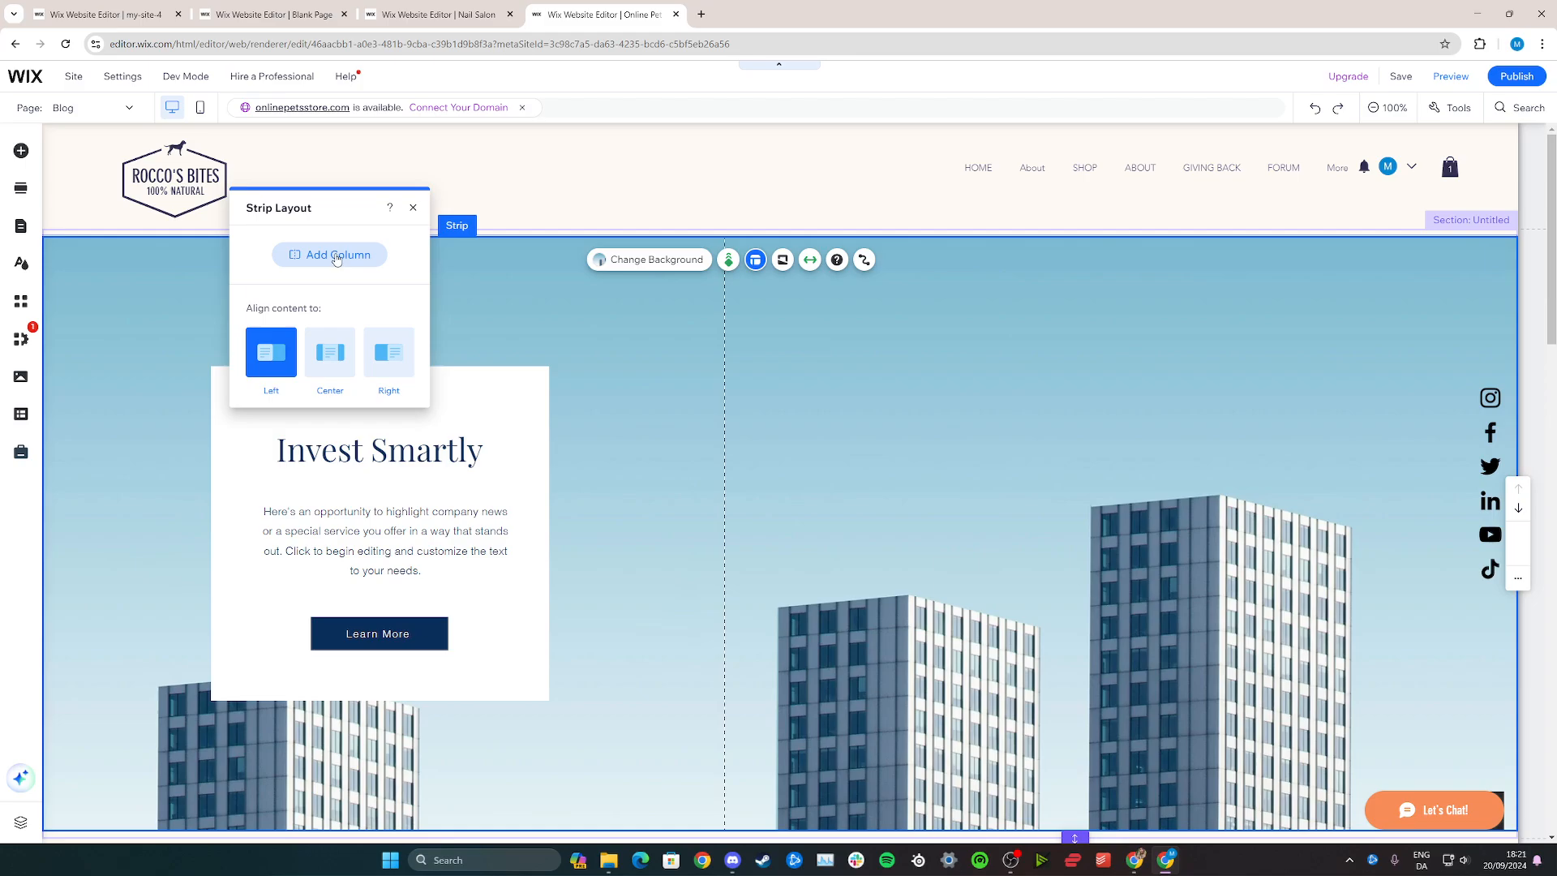
pyautogui.click(329, 254)
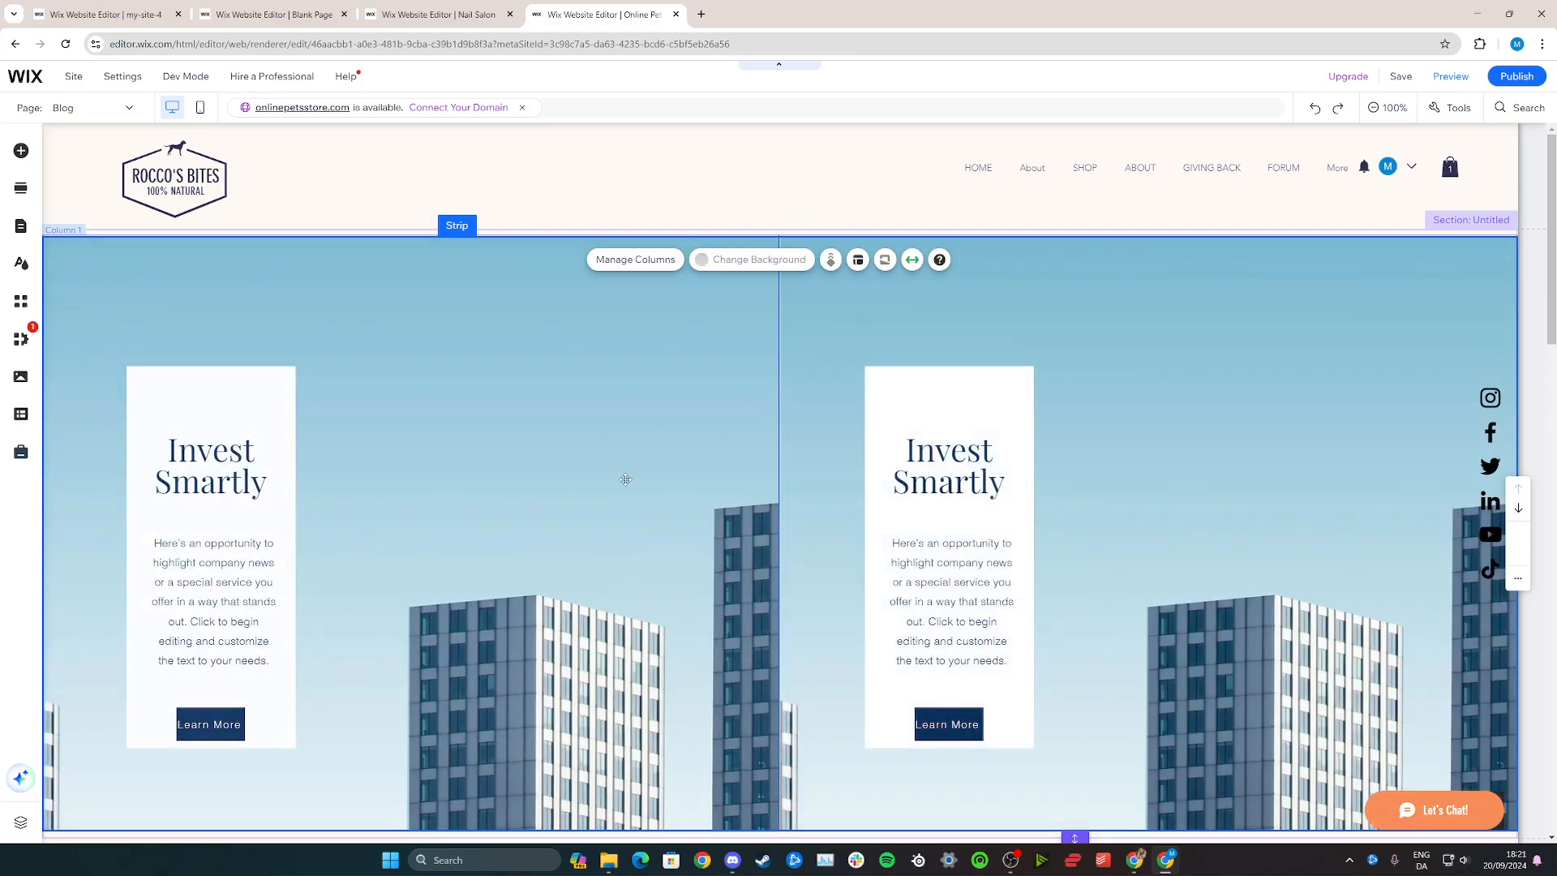
pyautogui.moveTo(640, 261)
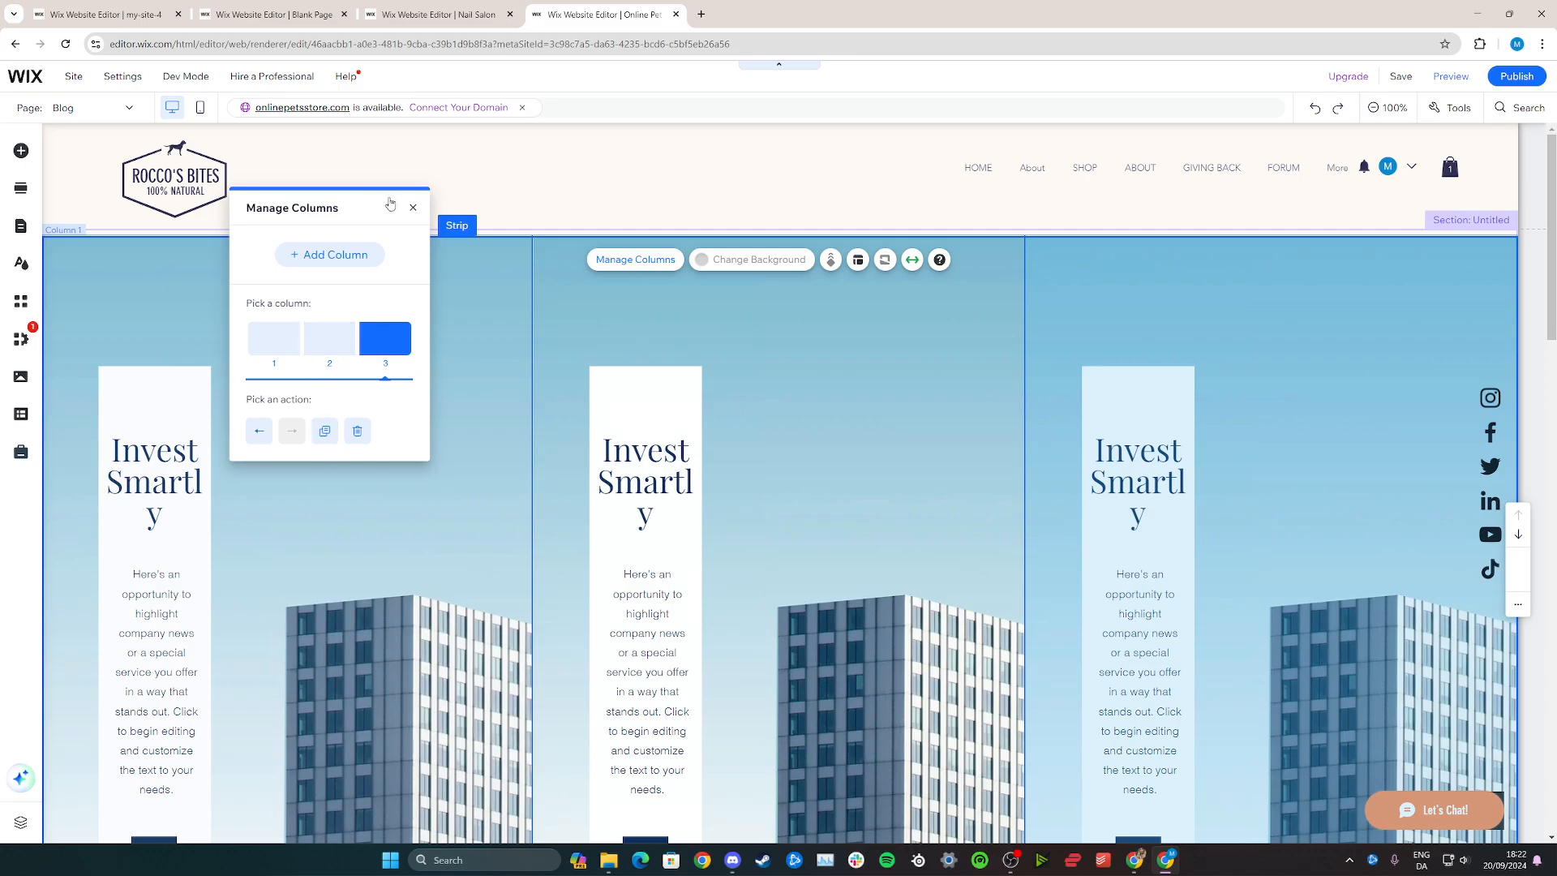
# Delete the Invest Smartly box from Column 1 and select the emptied column.
pyautogui.click(411, 207)
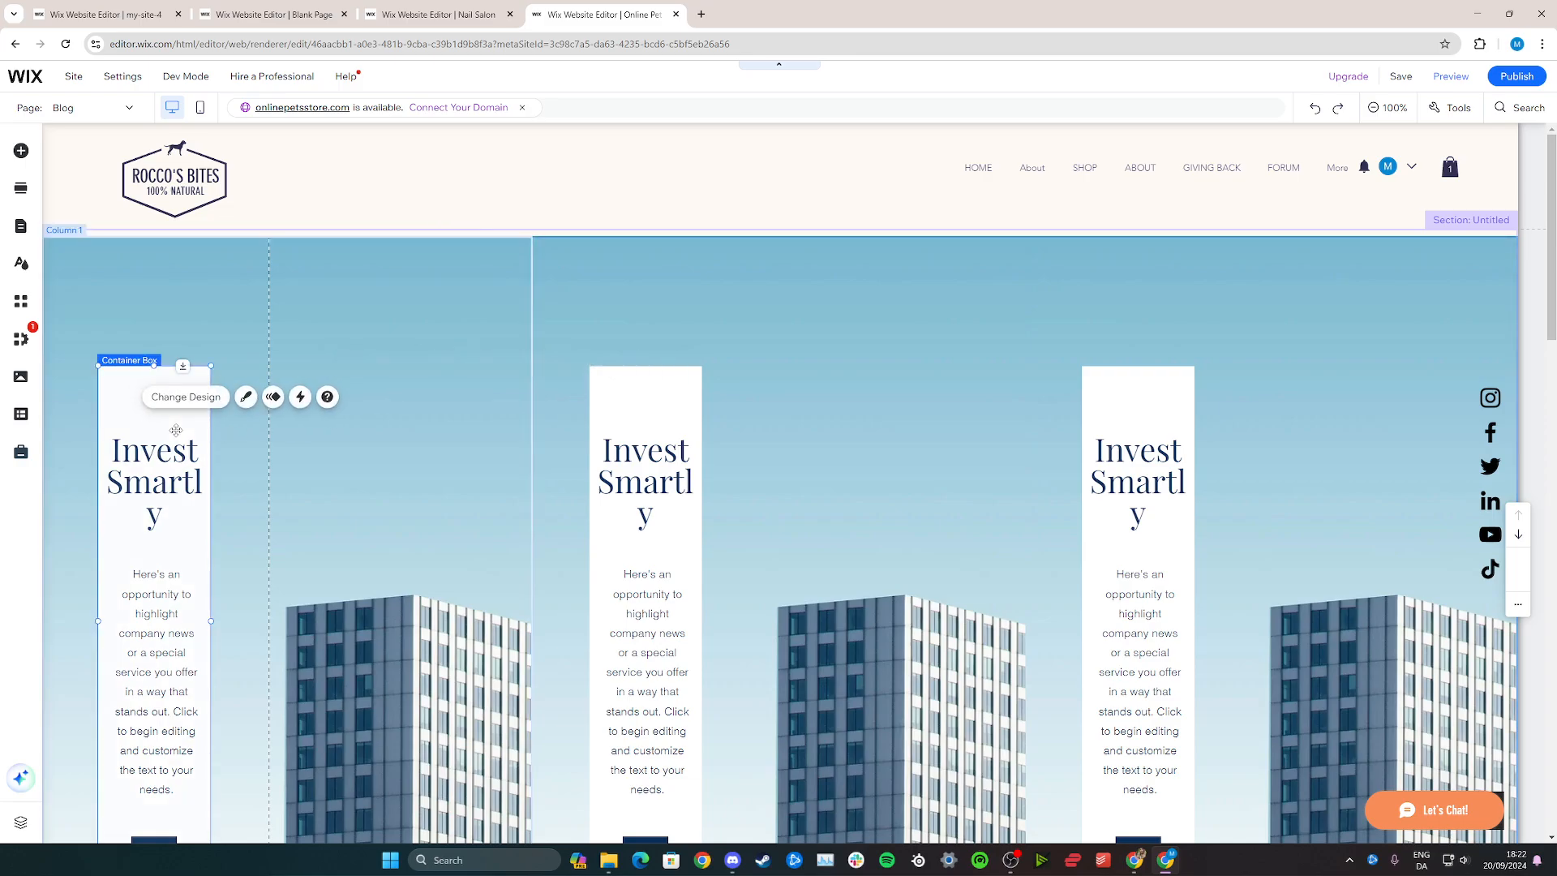
pyautogui.click(373, 535)
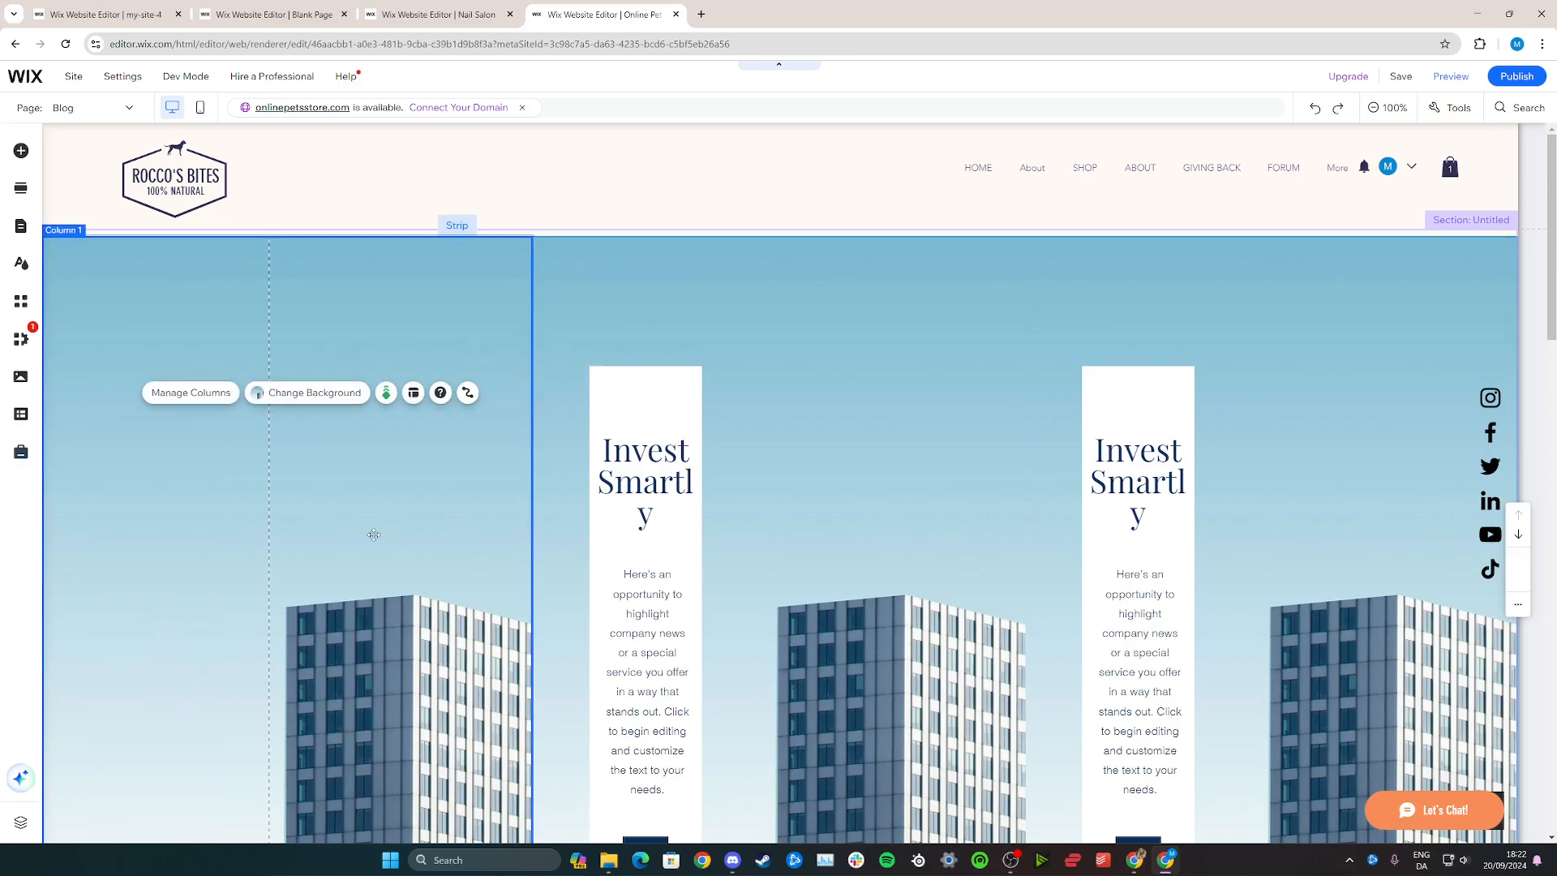